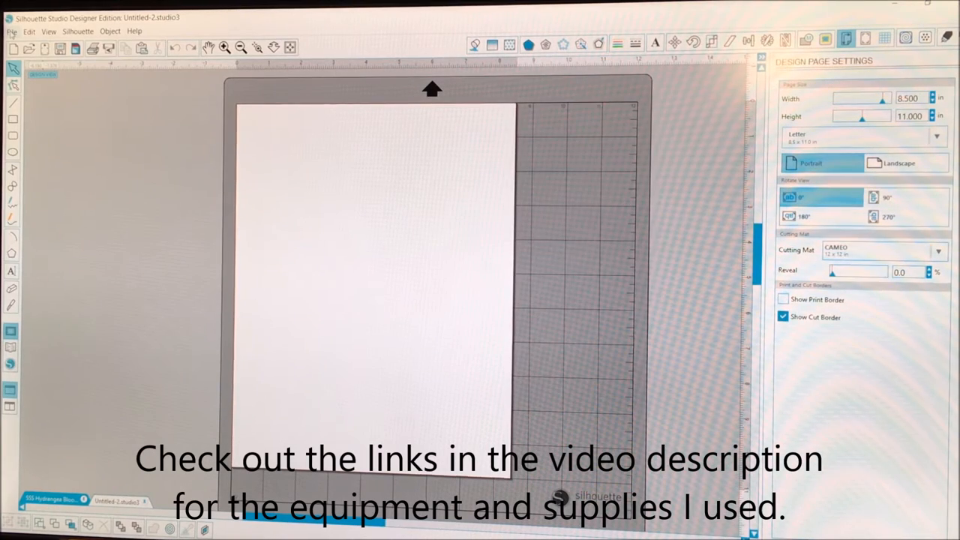
Open SSS Hydrangea Blooms.jpg from the DIGIs folder onto the letter-size page
click(11, 31)
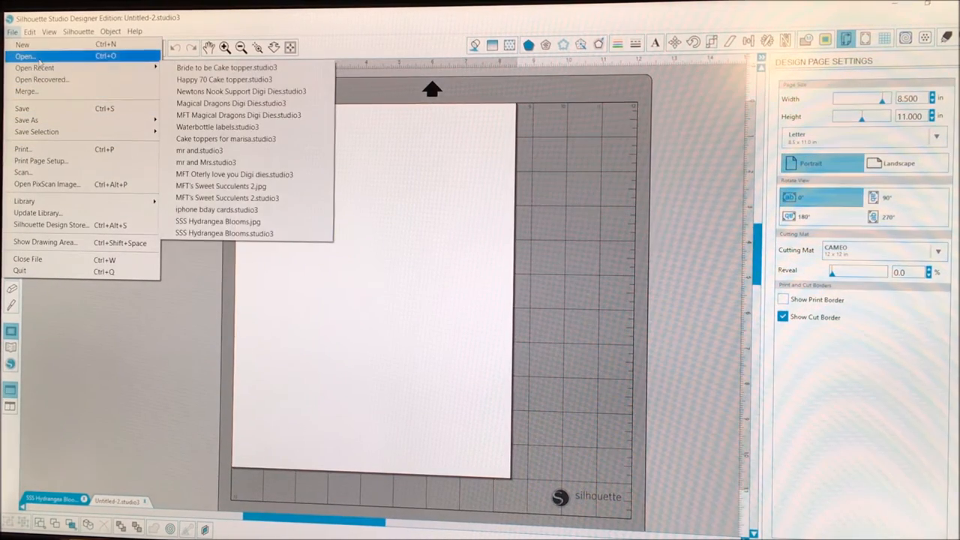
click(25, 56)
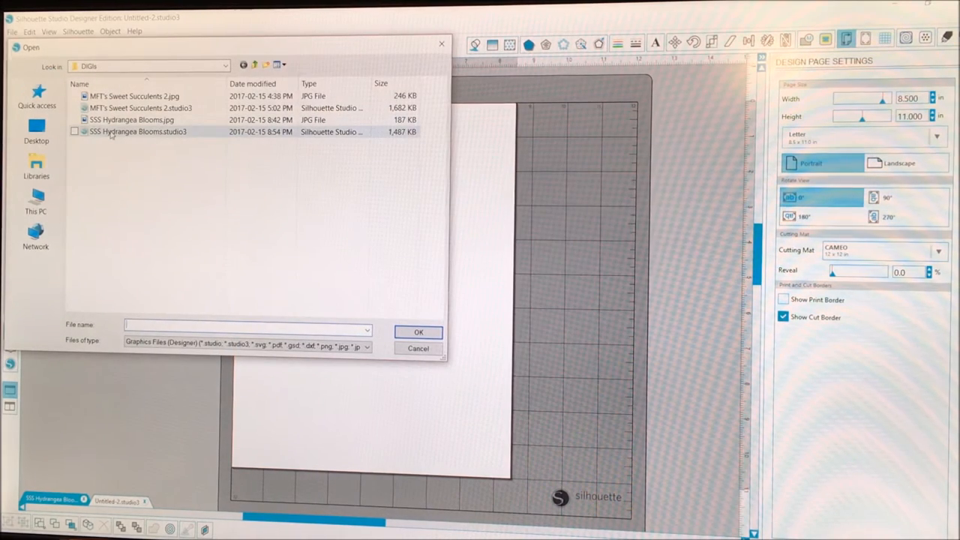
click(131, 120)
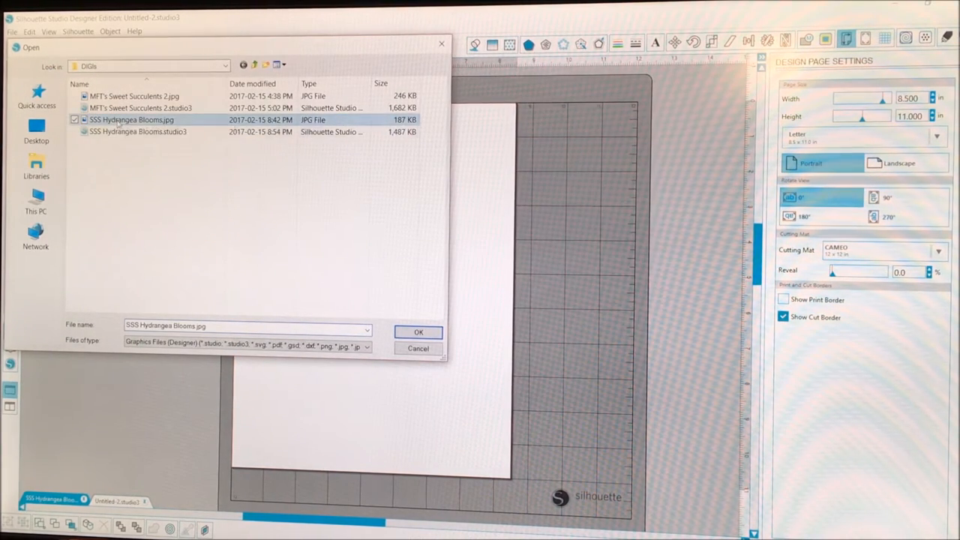
click(418, 333)
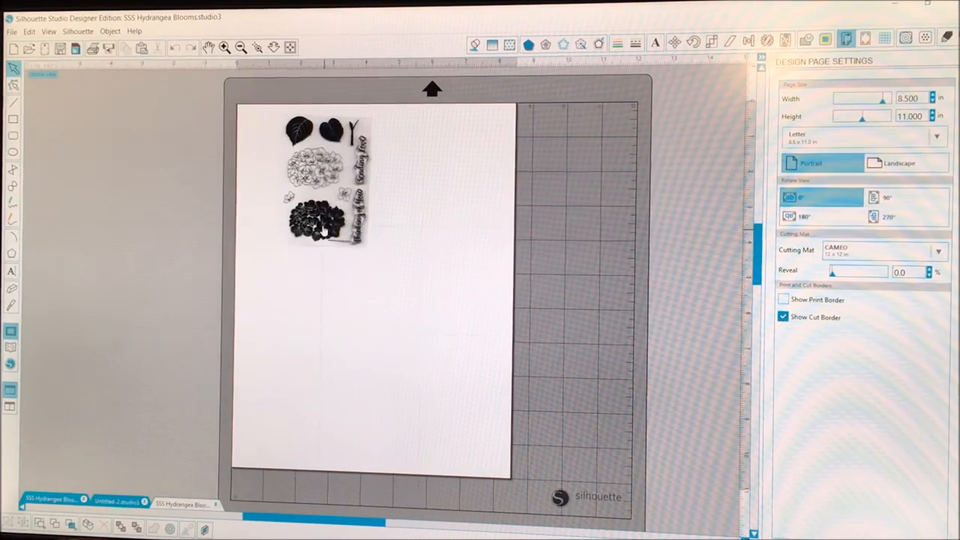
Select the hydrangea stamp photo and enlarge it using the Scale options
click(319, 217)
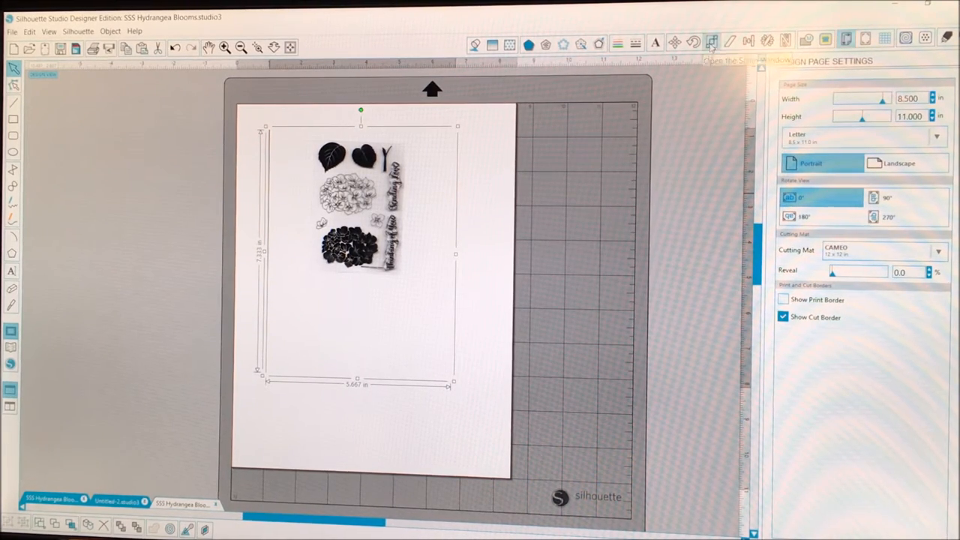
click(709, 43)
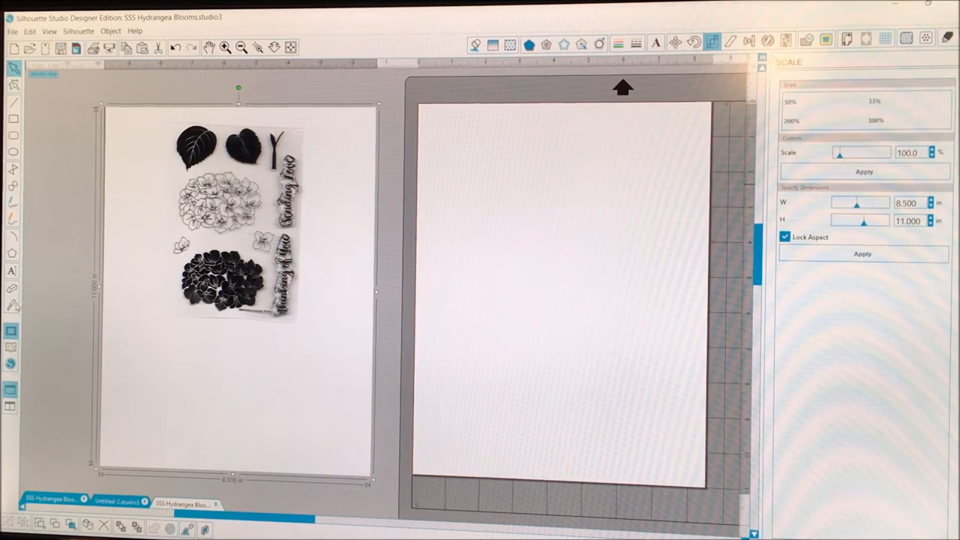
Resize the stamp photo to 8.5 × 11 inches with Lock Aspect checked
click(712, 43)
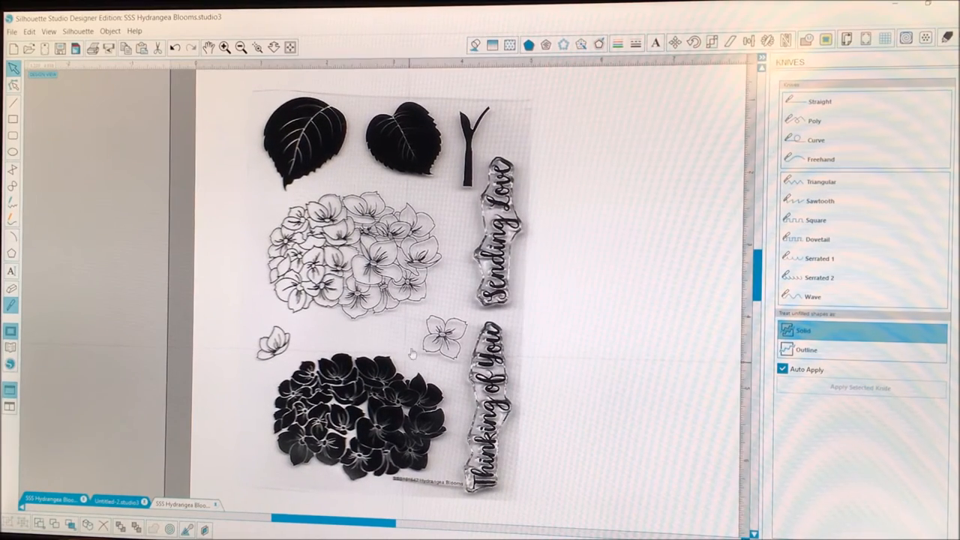
click(825, 43)
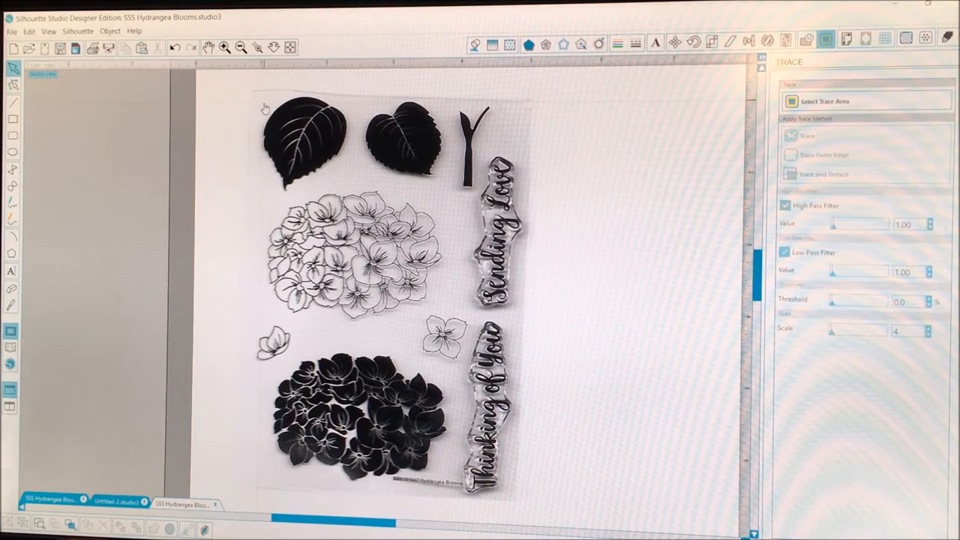
Mark the trace area, set High Pass 37 with Low Pass on, and trace outer edges
click(824, 101)
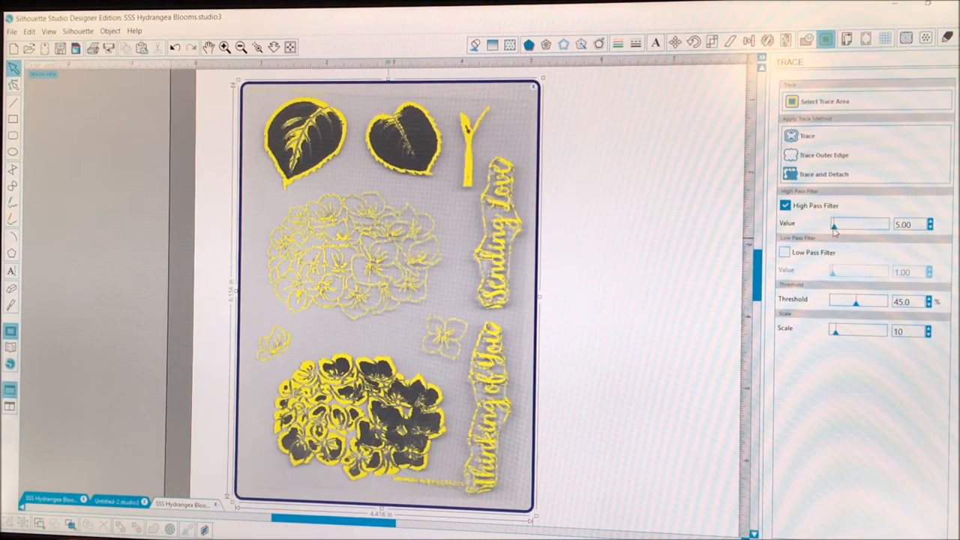
click(929, 221)
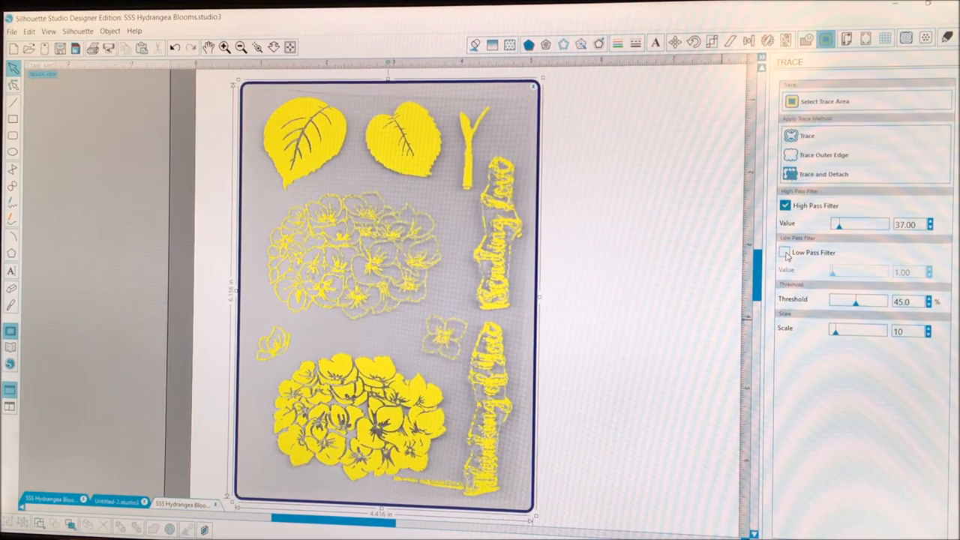
click(785, 252)
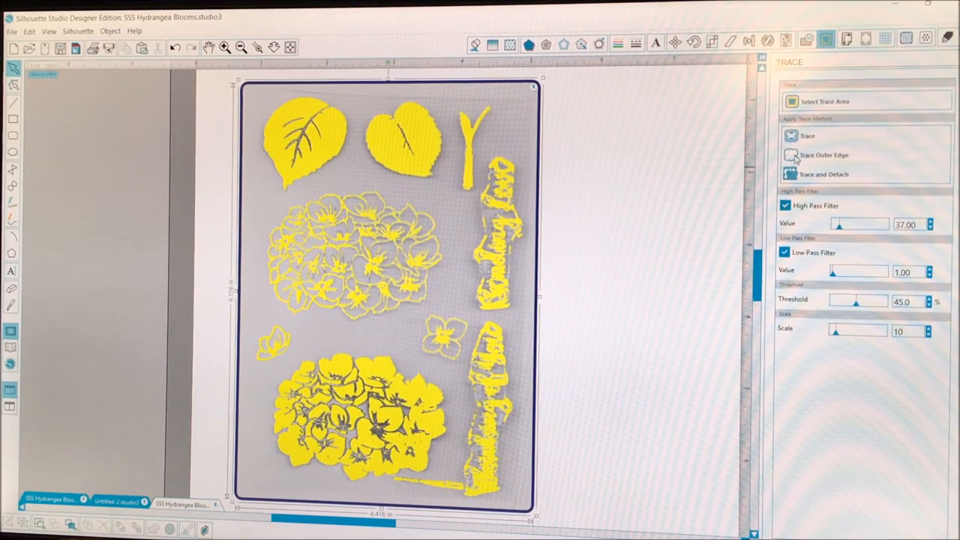
click(809, 136)
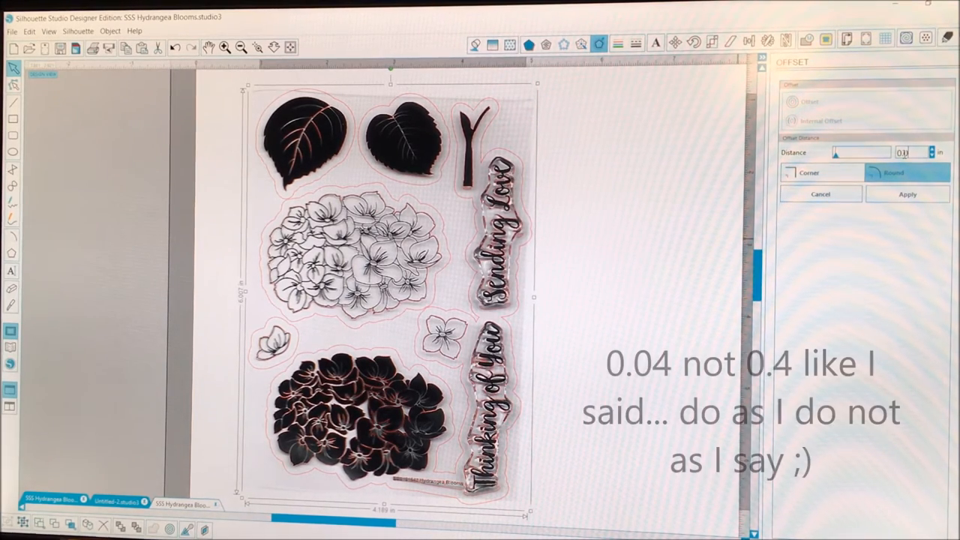
Apply a rounded 0.04-inch offset around the traced stamp shapes
text(0.040)
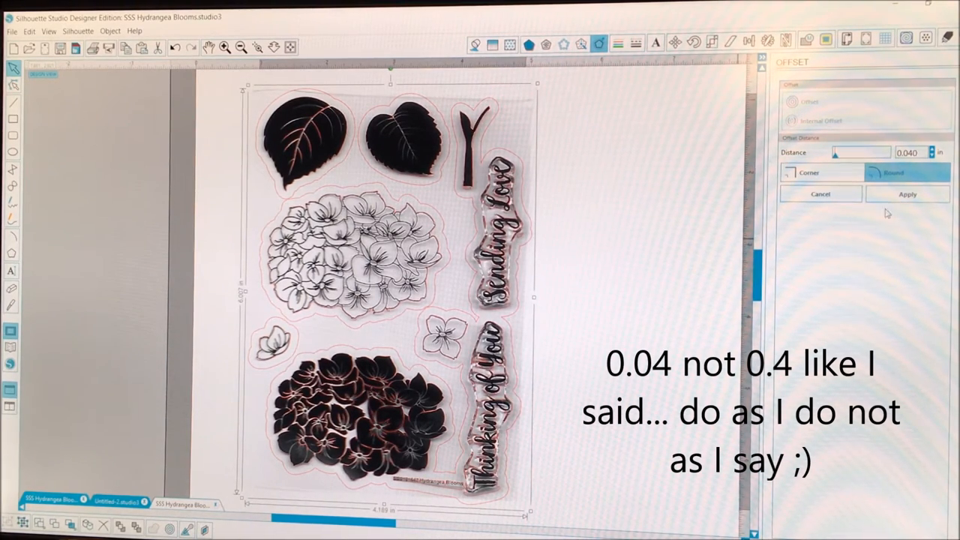
click(907, 193)
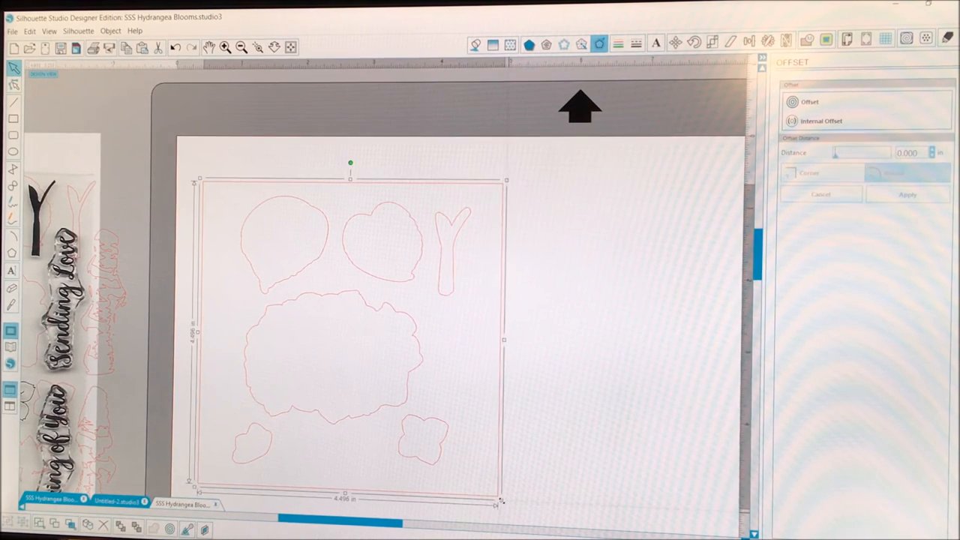
Shrink the rectangle to fit the outlines and select the box with its outlines
drag(506, 498, 484, 486)
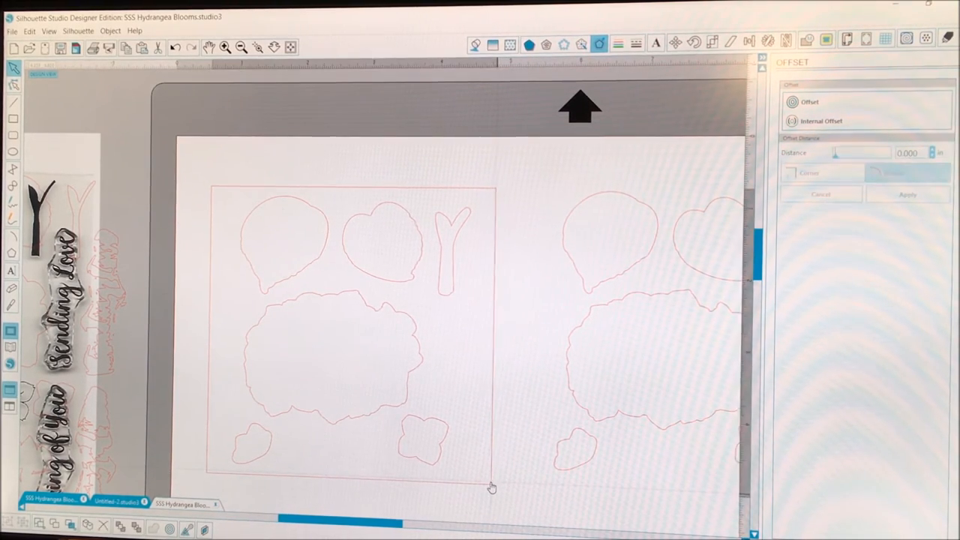
click(338, 338)
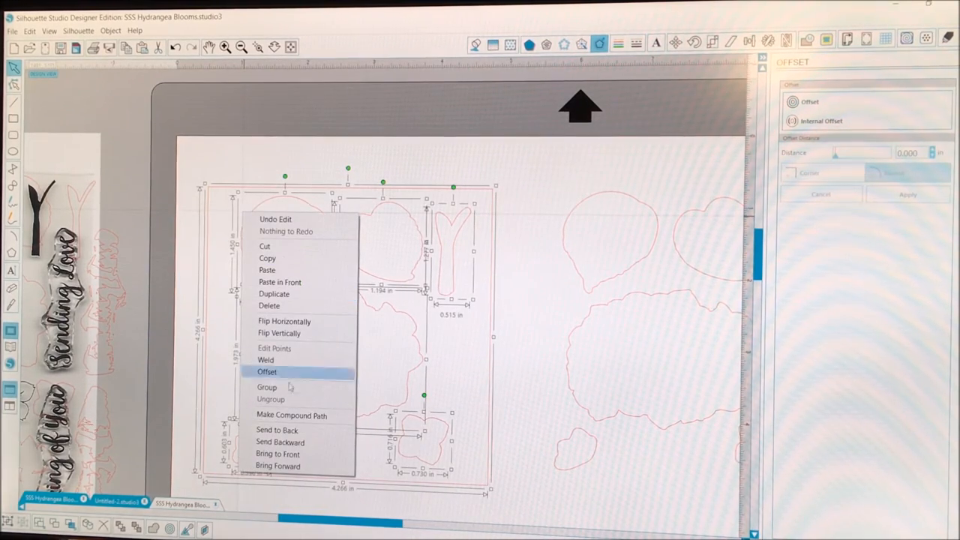
Group the rectangle with its outlines and convert the group into a compound path
click(267, 372)
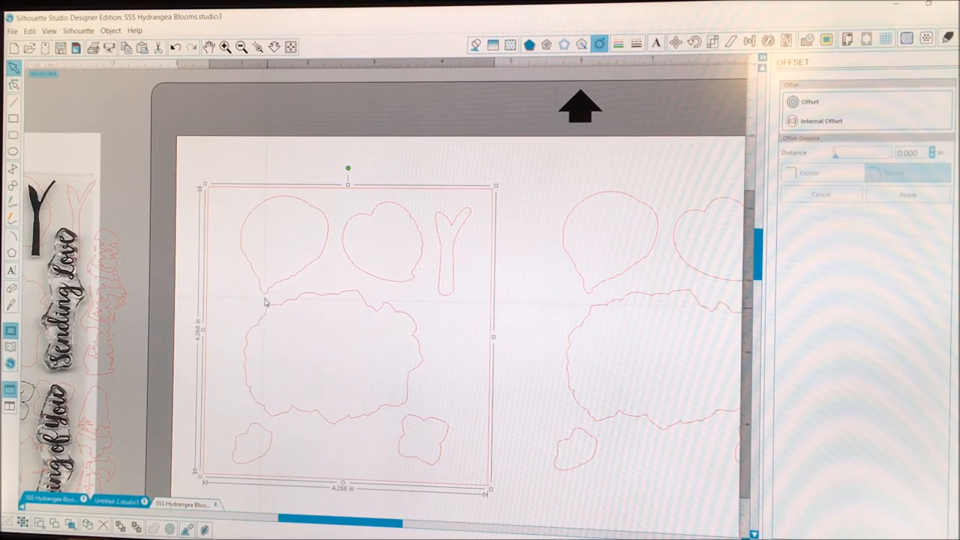
right_click(267, 302)
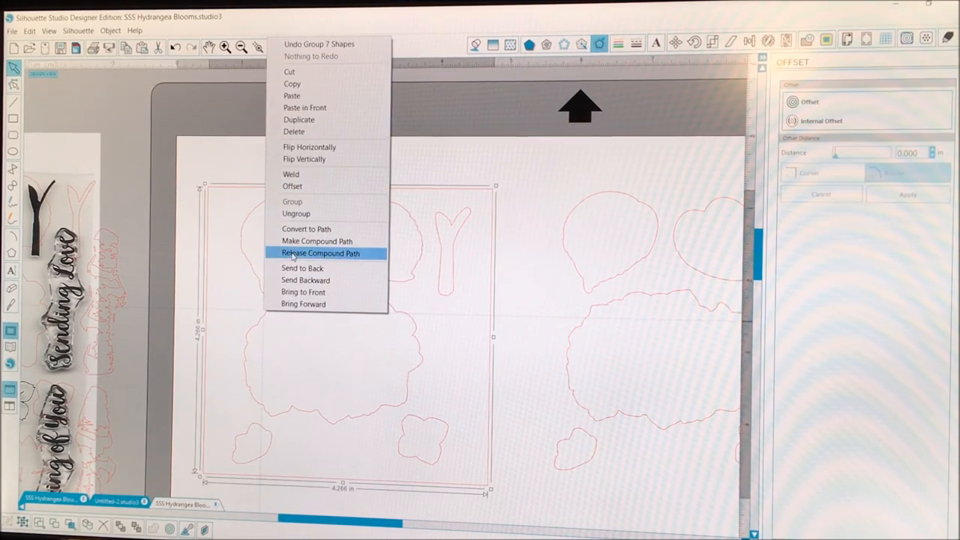
mouse_move(316, 241)
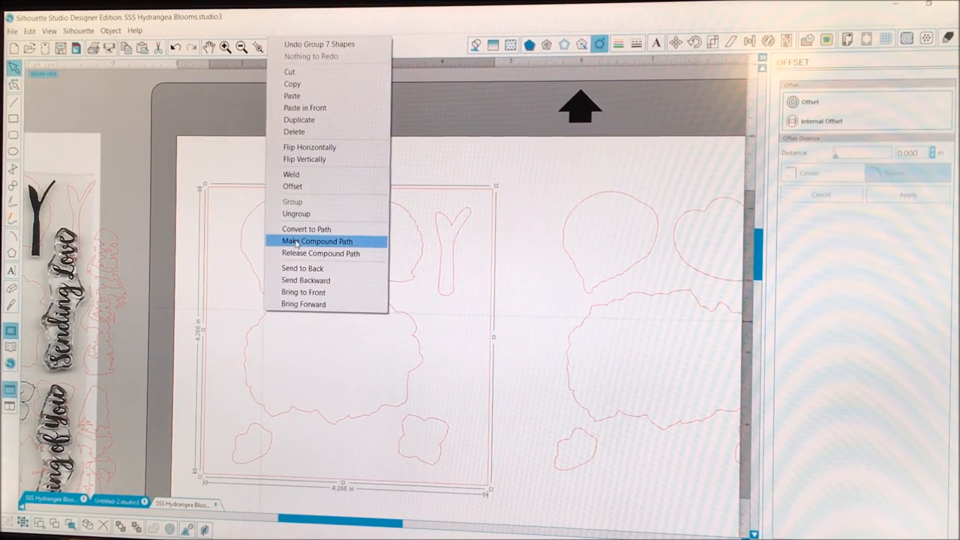
click(316, 241)
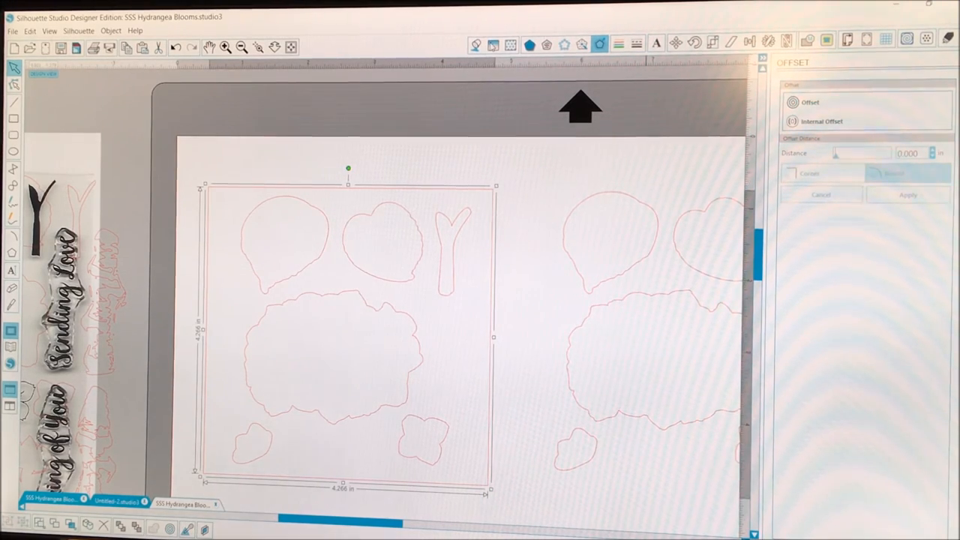
click(619, 43)
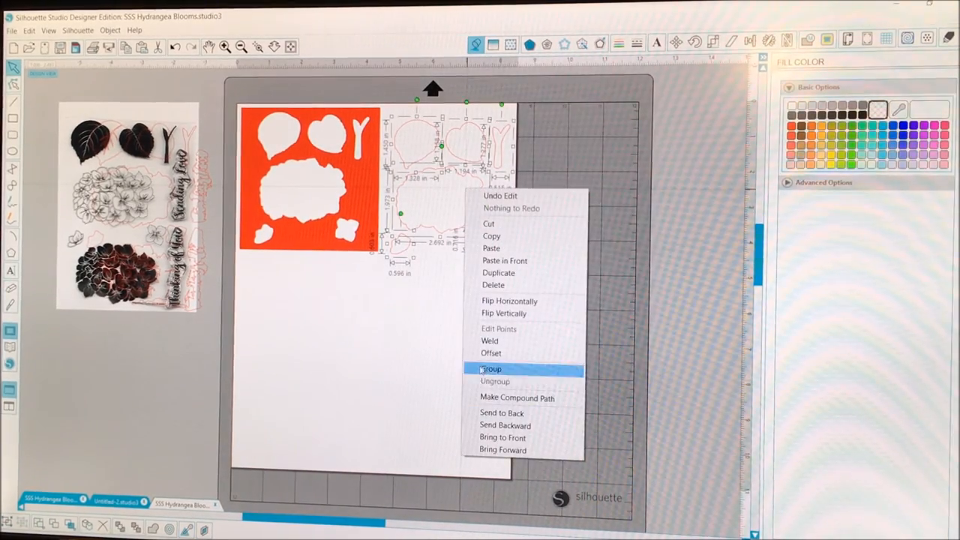
Group the loose copy of the hydrangea offset outlines
click(490, 368)
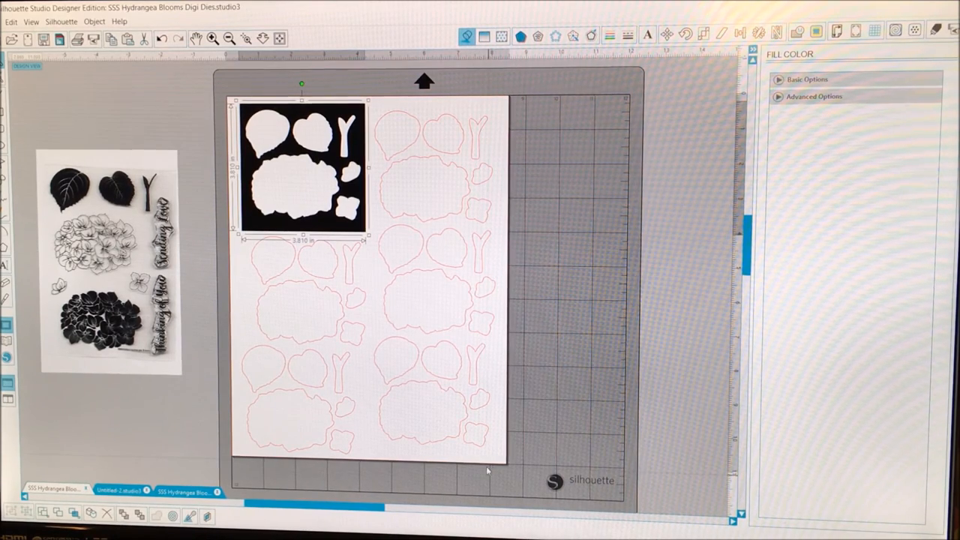
mouse_move(506, 476)
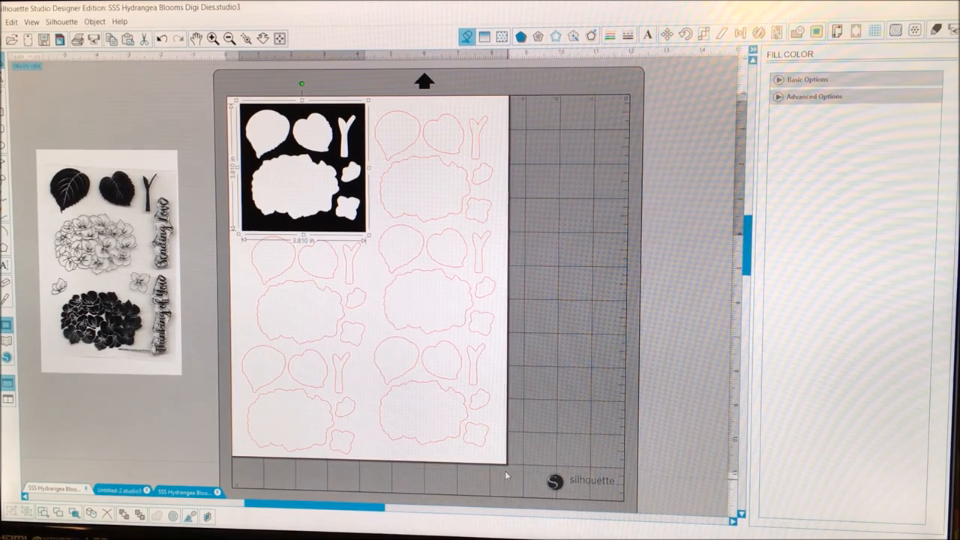